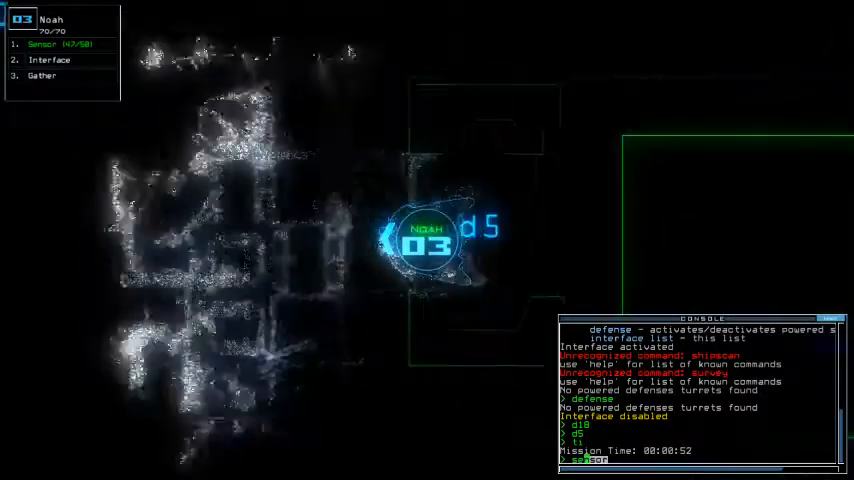
# Confirm the pending console command so drone Noah proceeds through door d5.
pyautogui.press('Return')
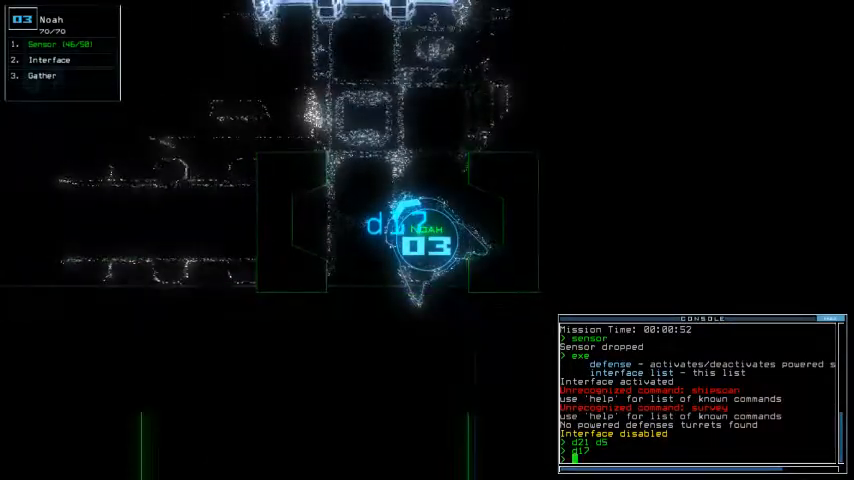
# Drop a sensor from drone Noah with the 'sensor' command.
pyautogui.write('sensor')
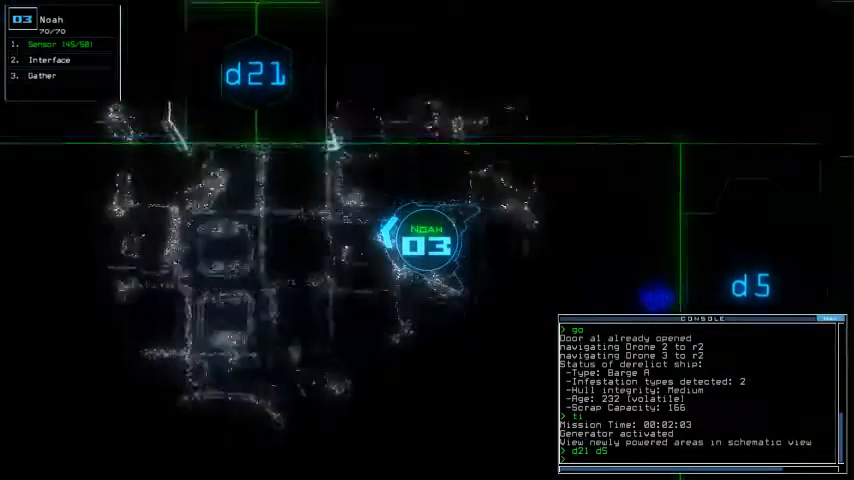
# Toggle door d21 open from the console.
pyautogui.write('d21')
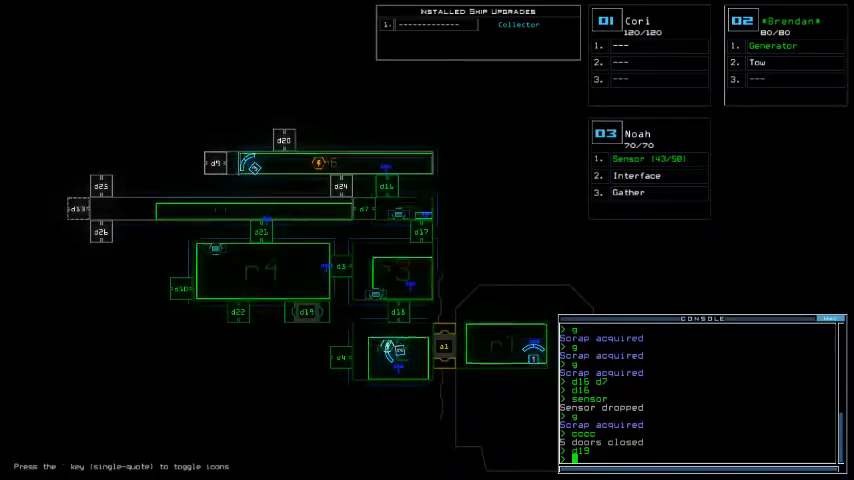
pyautogui.write('d18 d17 d8')
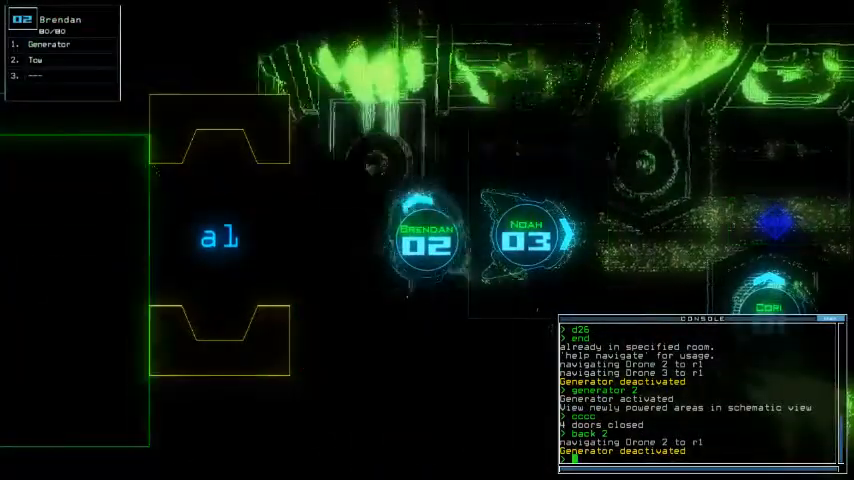
pyautogui.write('al')
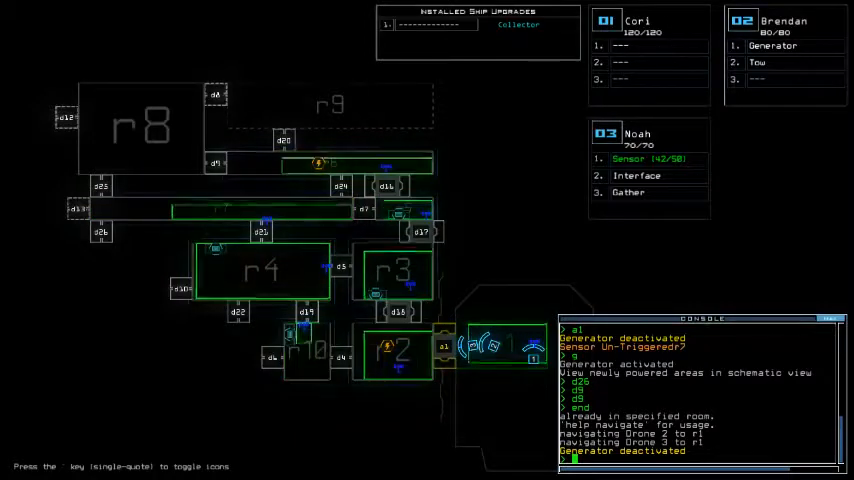
# Route drones 2 and 3 to their destination and send them off with 'go'.
pyautogui.write('navigate 2 3')
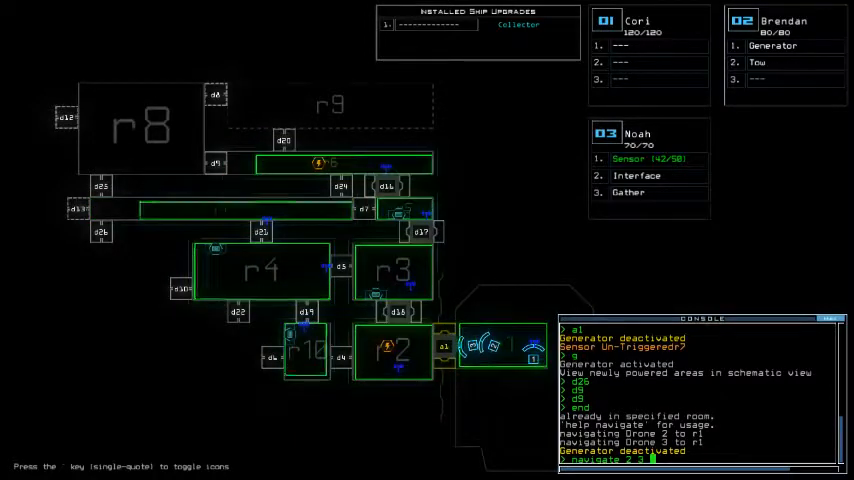
pyautogui.write('go')
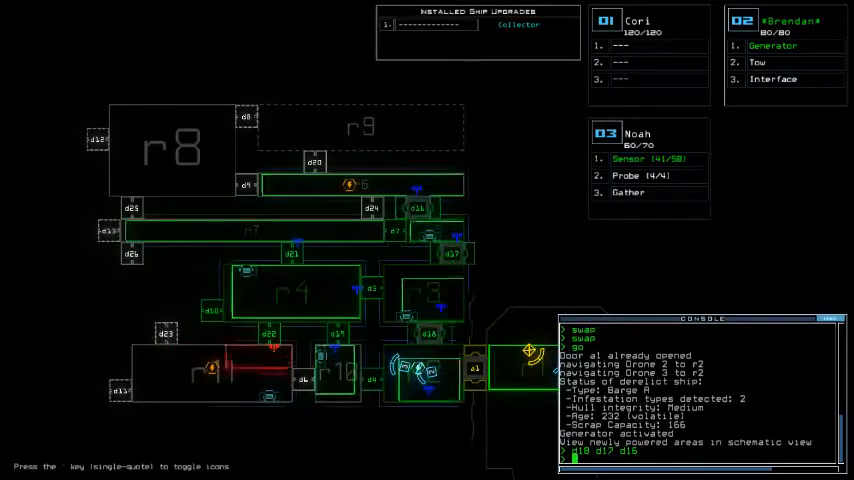
# Drop a probe from drone Noah with the 'probe' command.
pyautogui.write('probe')
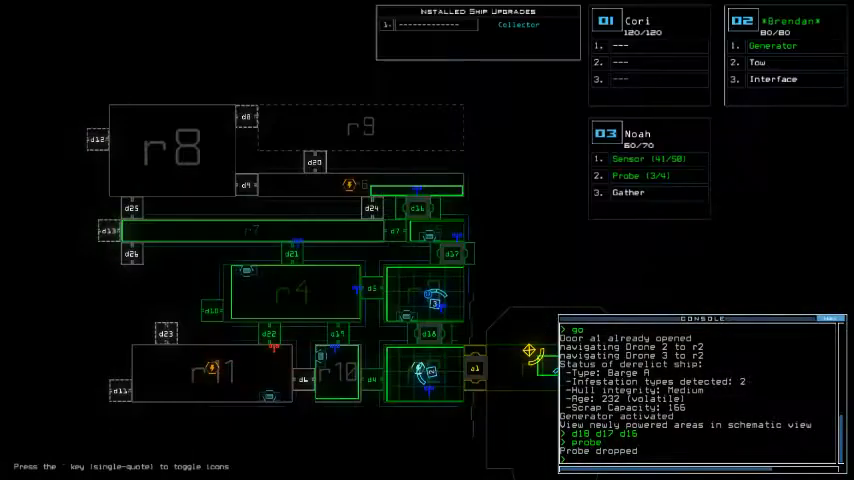
# Toggle door d10 from the console.
pyautogui.write('d10')
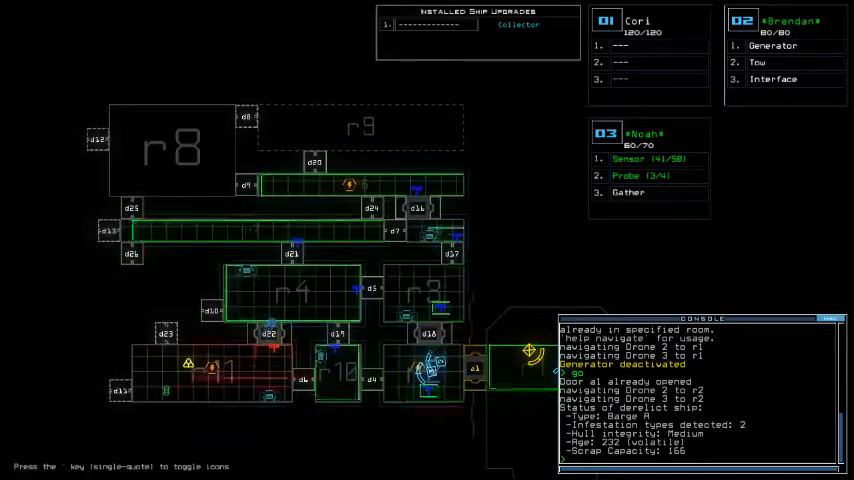
# Select the console area at the top of the screen.
pyautogui.click(766, 46)
pyautogui.write('ga')
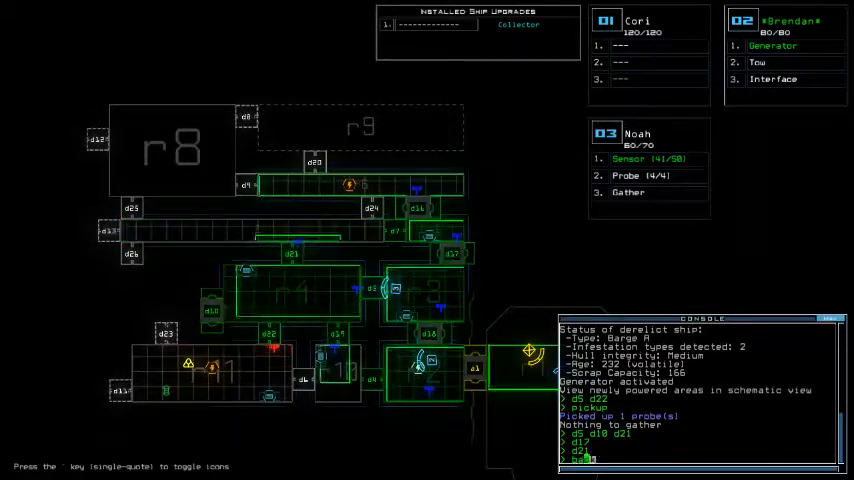
# Route drones 2 and 3 to room r2 with 'navigate 2 3 r2'.
pyautogui.write('navigate 2 3 r2')
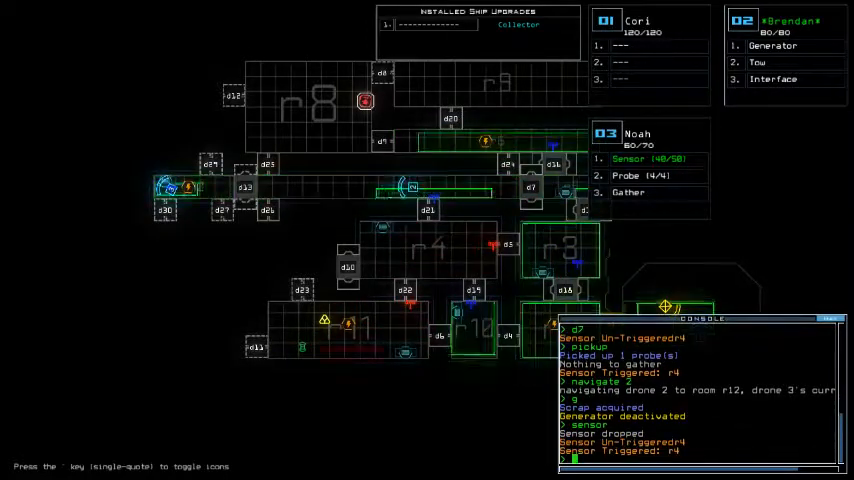
# Toggle the derelict's generator with the 'generator' command.
pyautogui.write('generator')
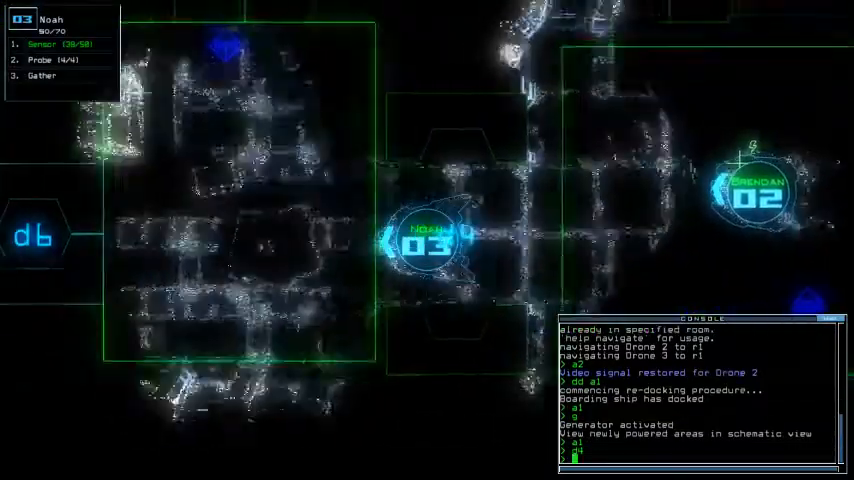
# Issue the 'probe' command before the challenge score tallies.
pyautogui.write('probe')
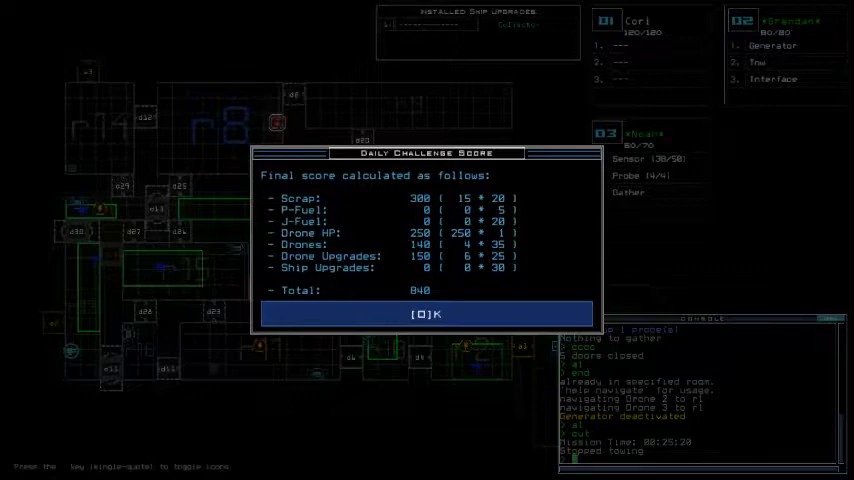
pyautogui.moveTo(4, 72)
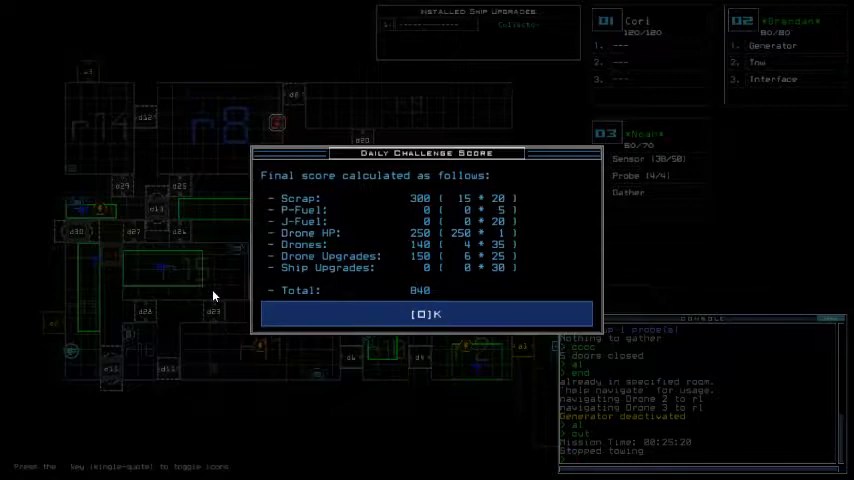
pyautogui.moveTo(196, 140)
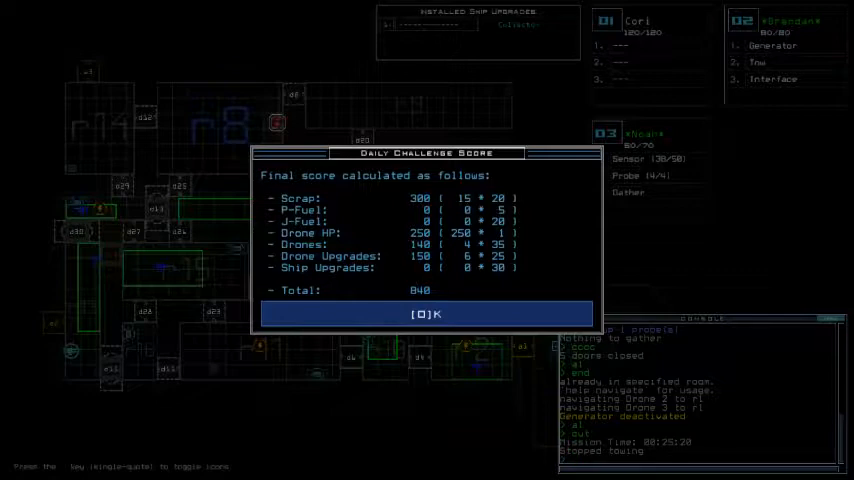
pyautogui.click(428, 312)
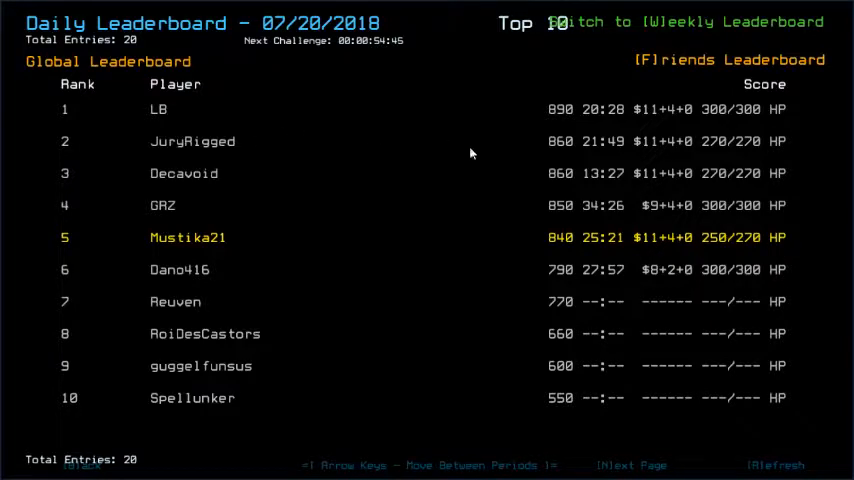
pyautogui.moveTo(508, 104)
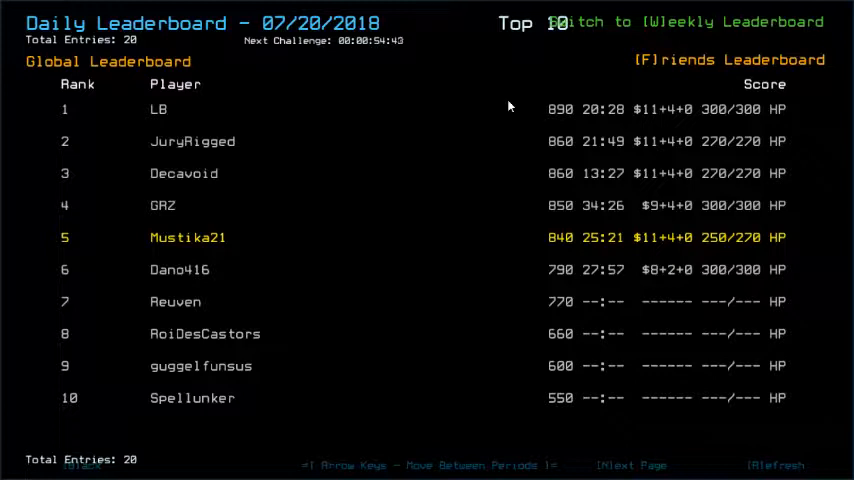
pyautogui.moveTo(628, 152)
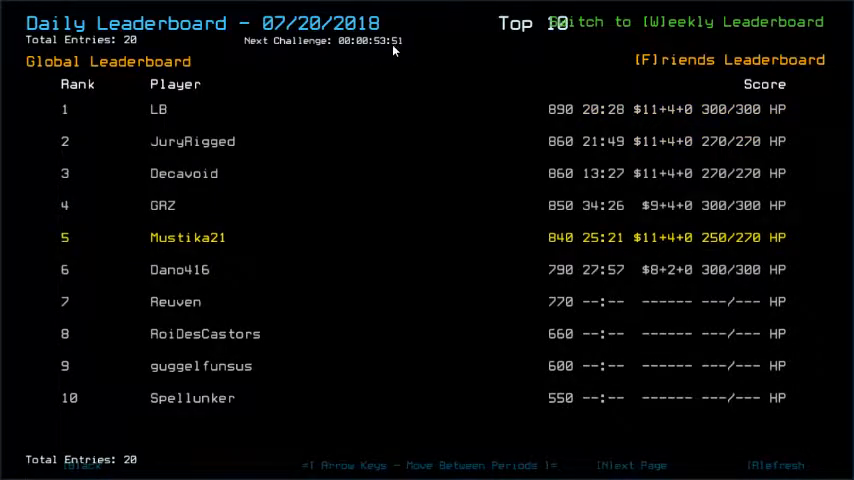
pyautogui.moveTo(414, 72)
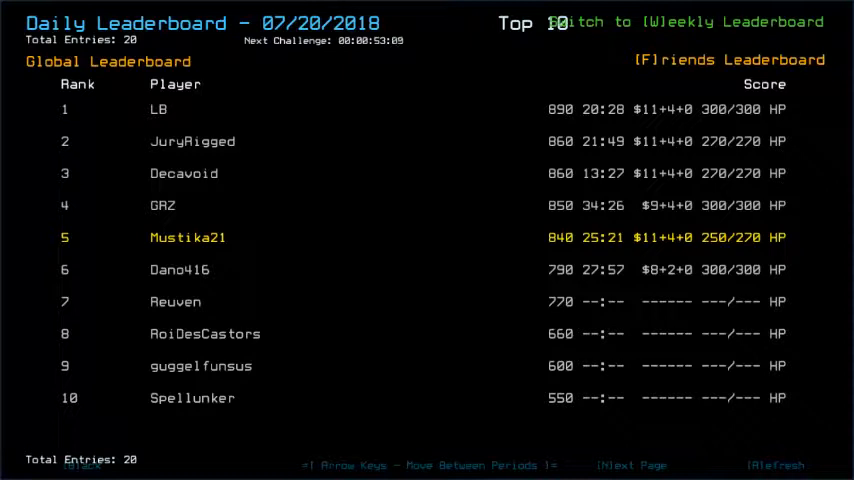
pyautogui.moveTo(528, 160)
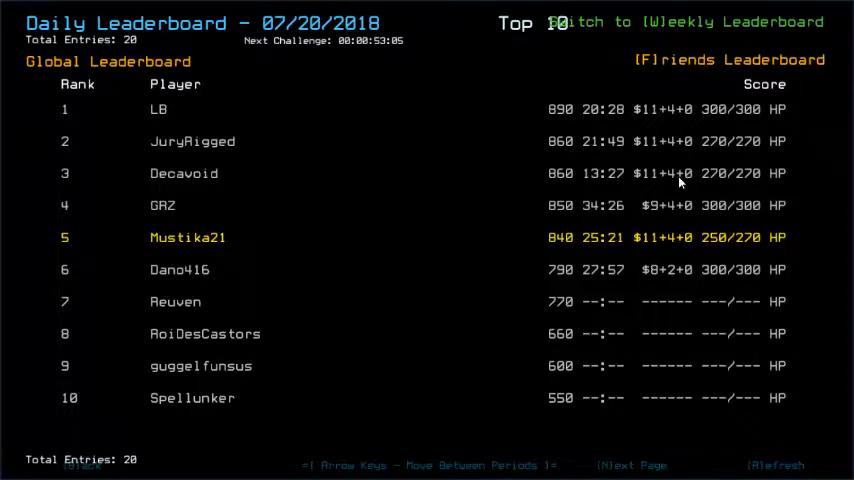
pyautogui.moveTo(470, 96)
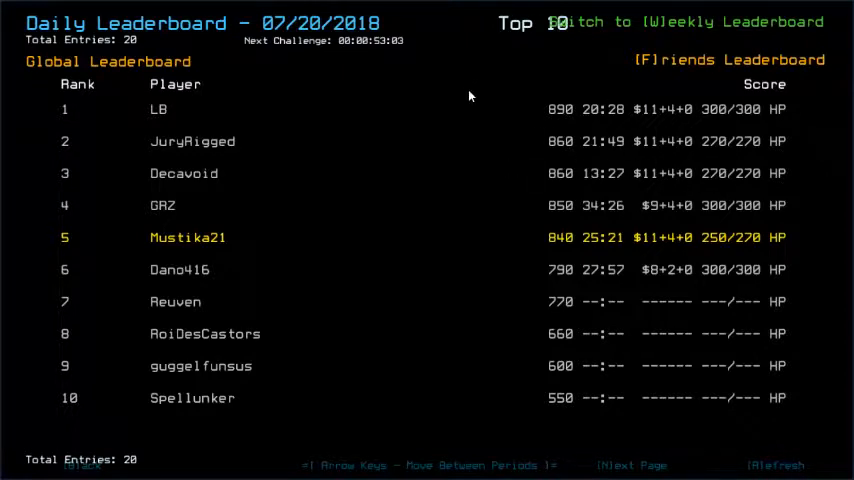